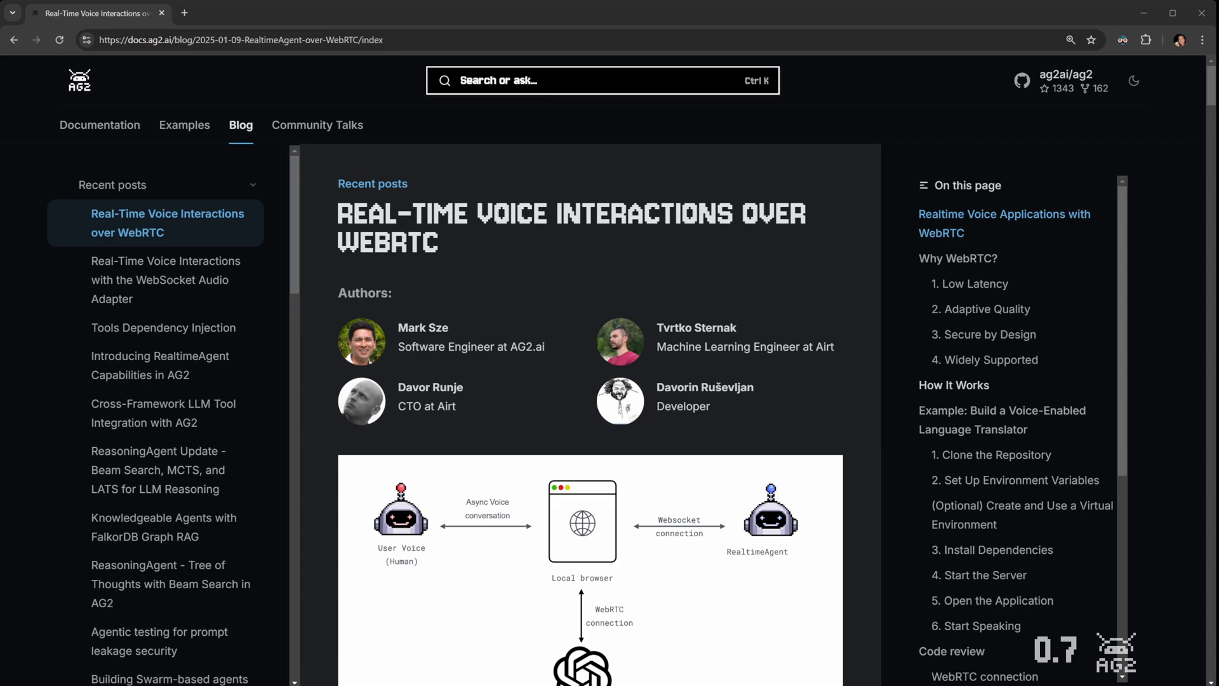
Step: Jump to How It Works, then read down through the diagram to the translator example's clone step
click(953, 385)
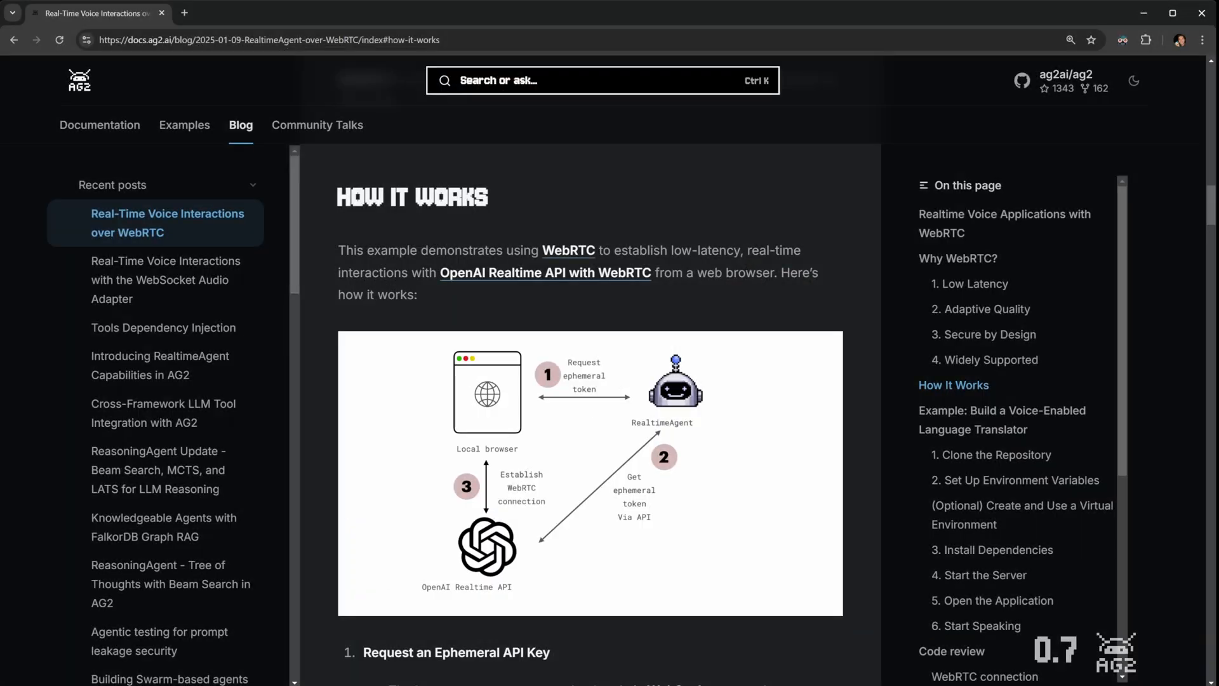
scroll(down, 3)
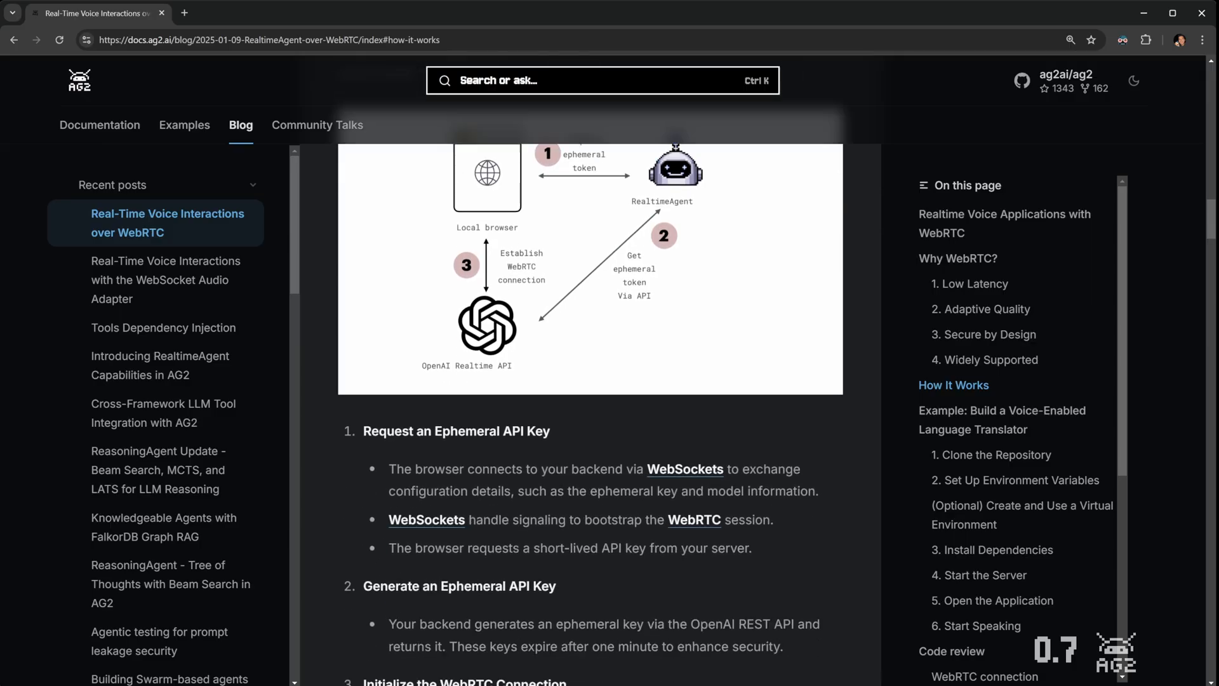
scroll(down, 3)
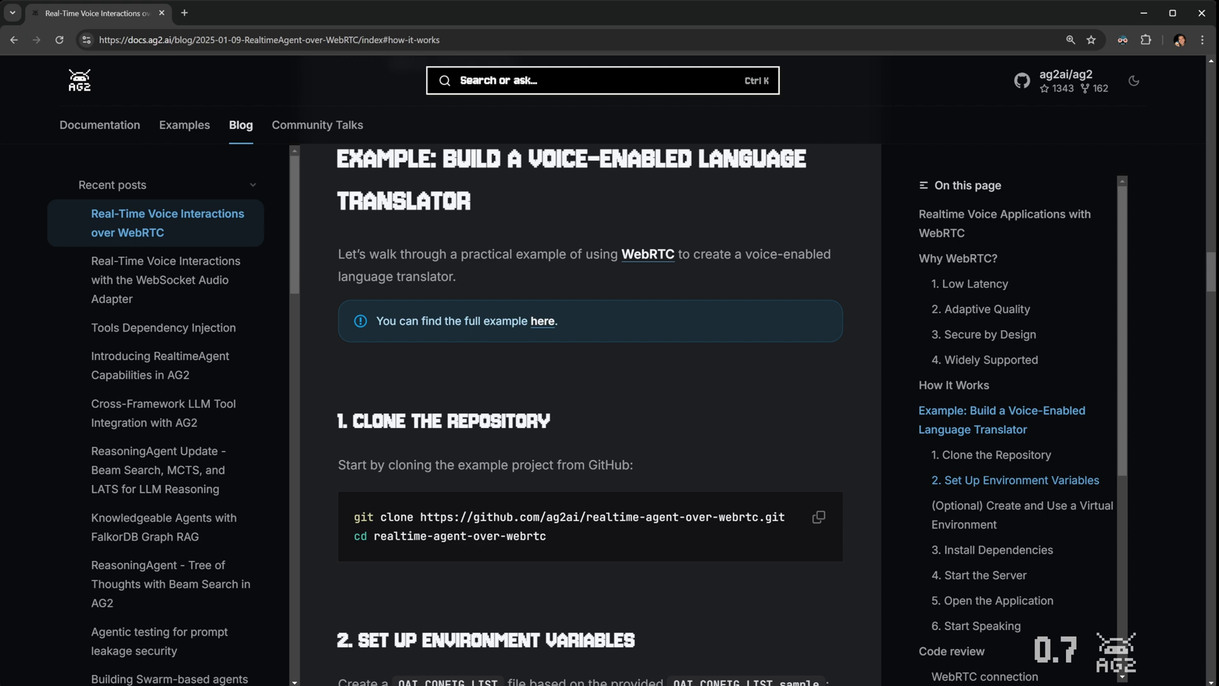
Step: Read past Set Up Environment Variables and the key format warning to the virtual environment and Install Dependencies steps
scroll(down, 3)
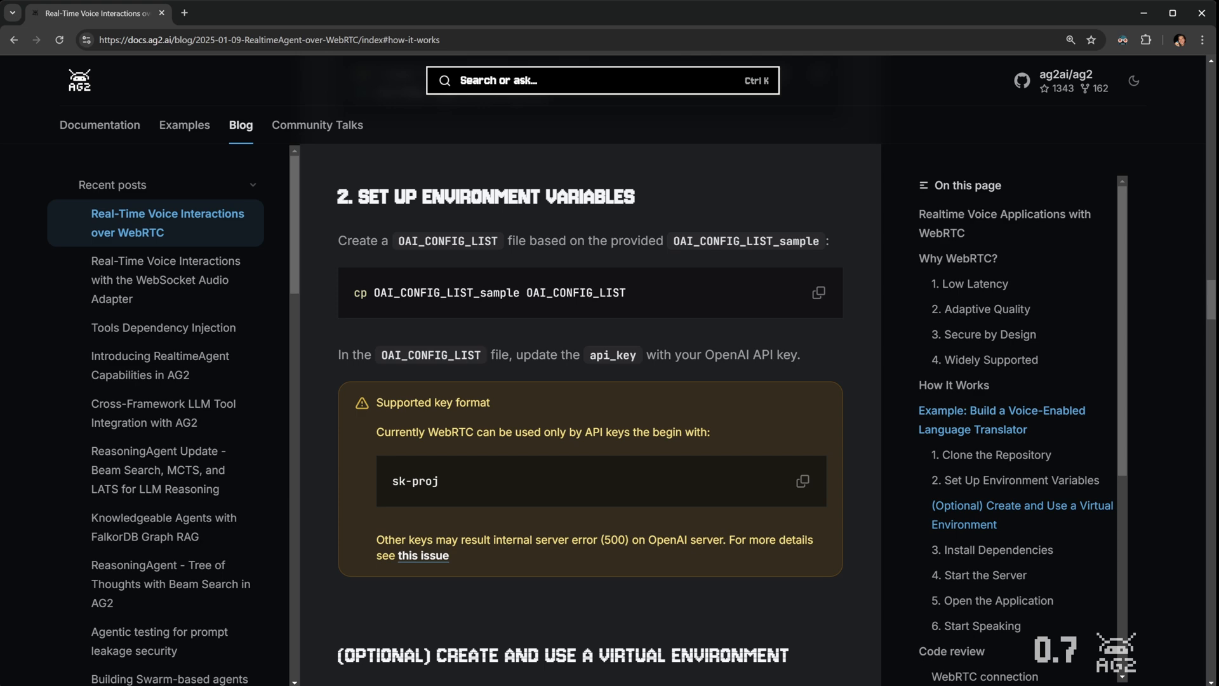
scroll(down, 3)
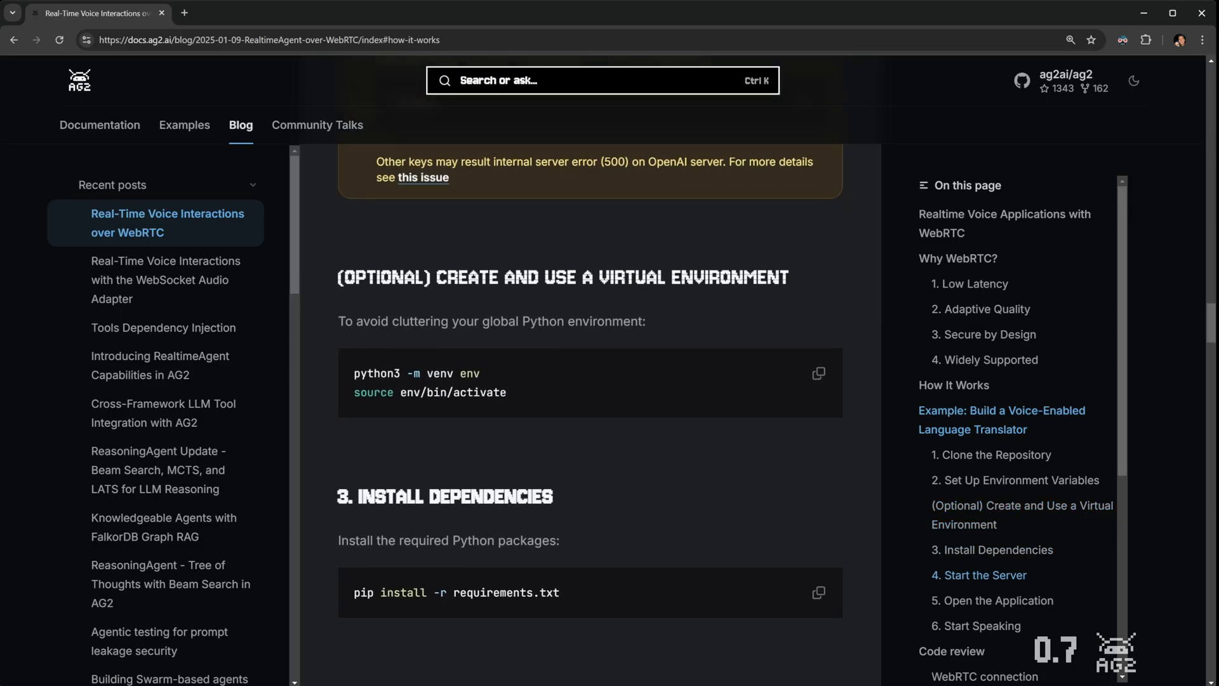
Step: Read on to the Start the Server step with its Uvicorn command and the Open the Application step
scroll(down, 3)
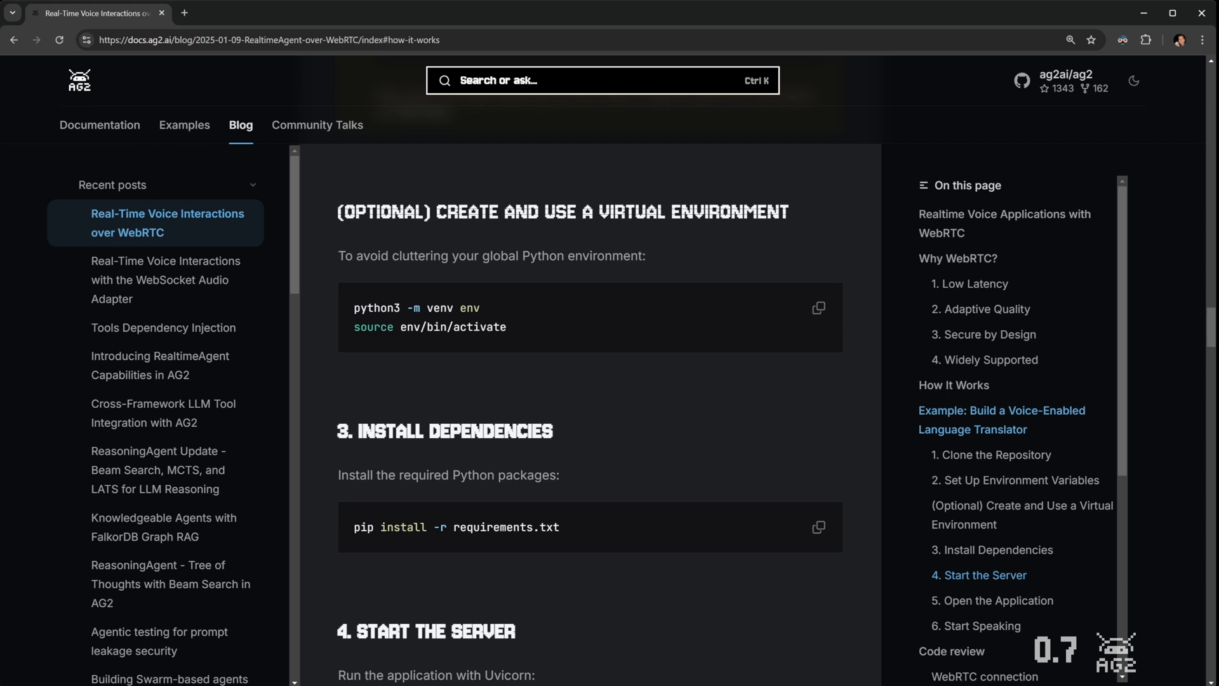
scroll(down, 3)
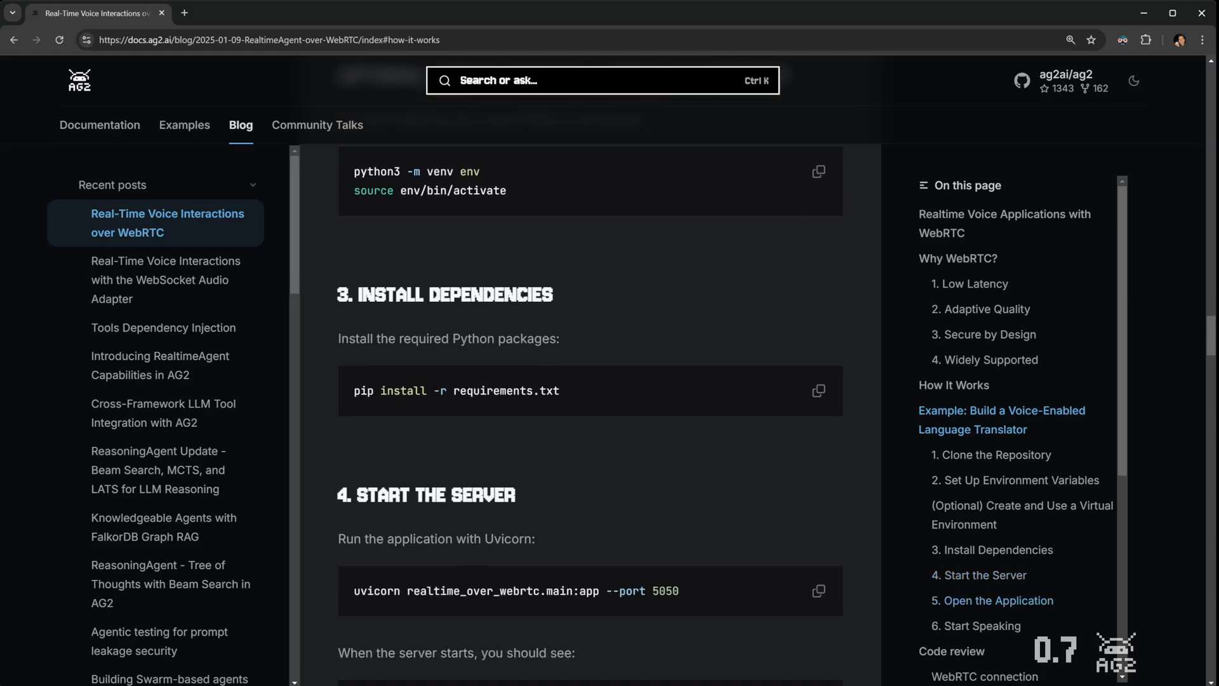
scroll(down, 3)
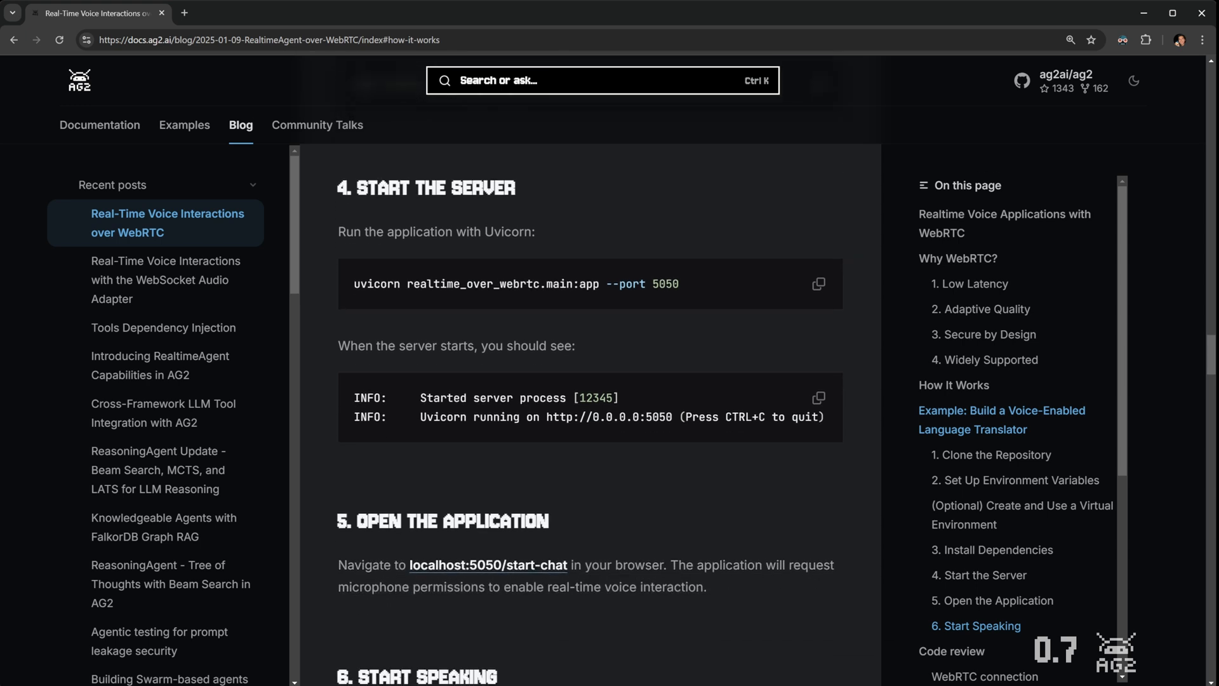